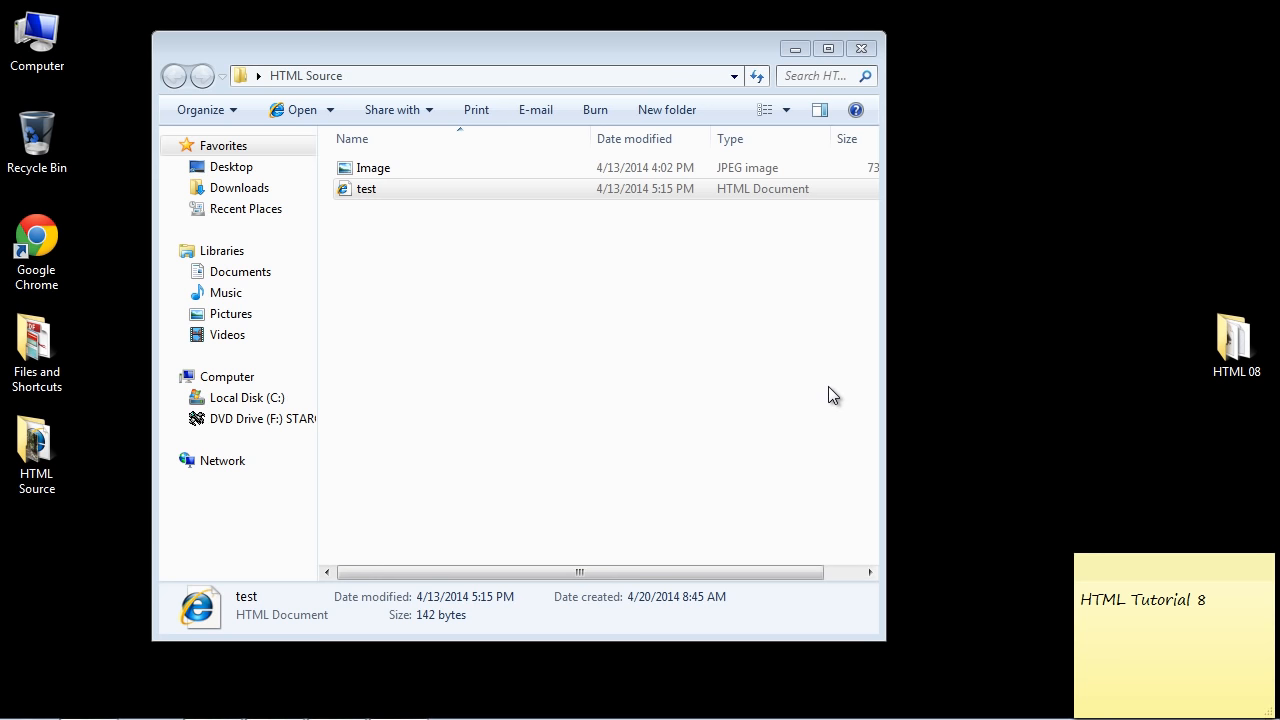
# View the Image photo at full size.
pyautogui.rightClick(366, 189)
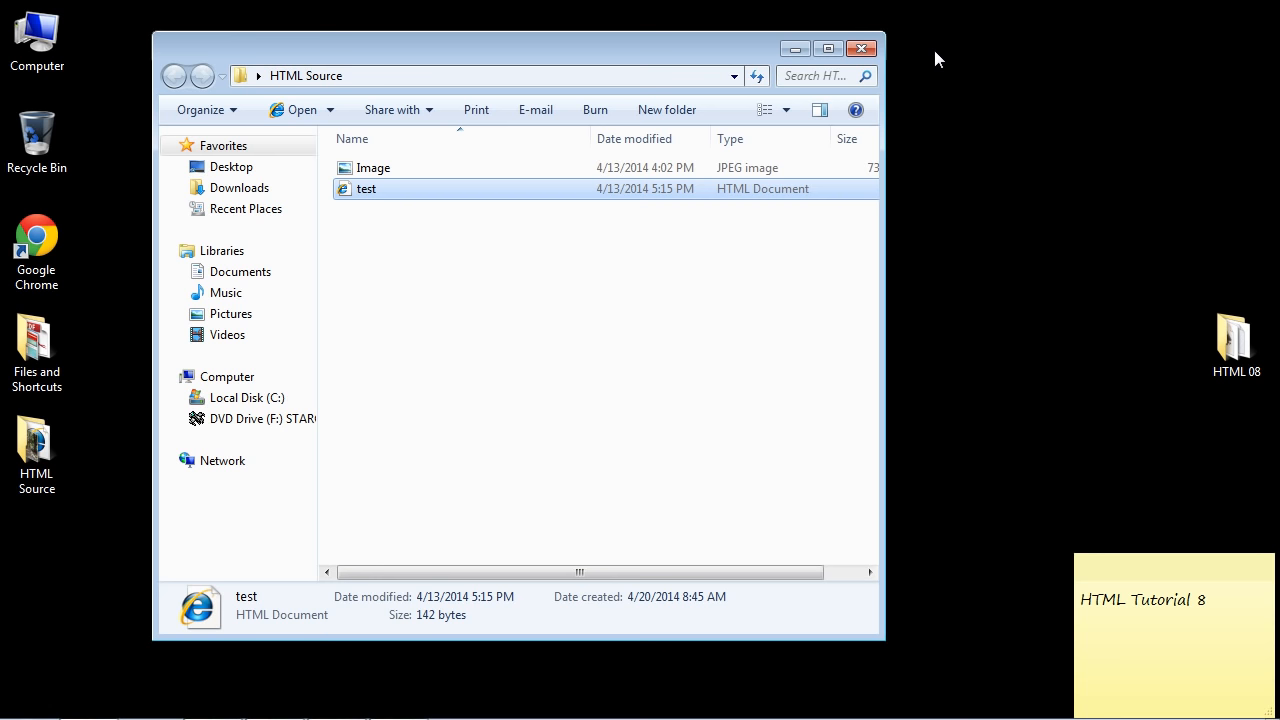
pyautogui.click(373, 167)
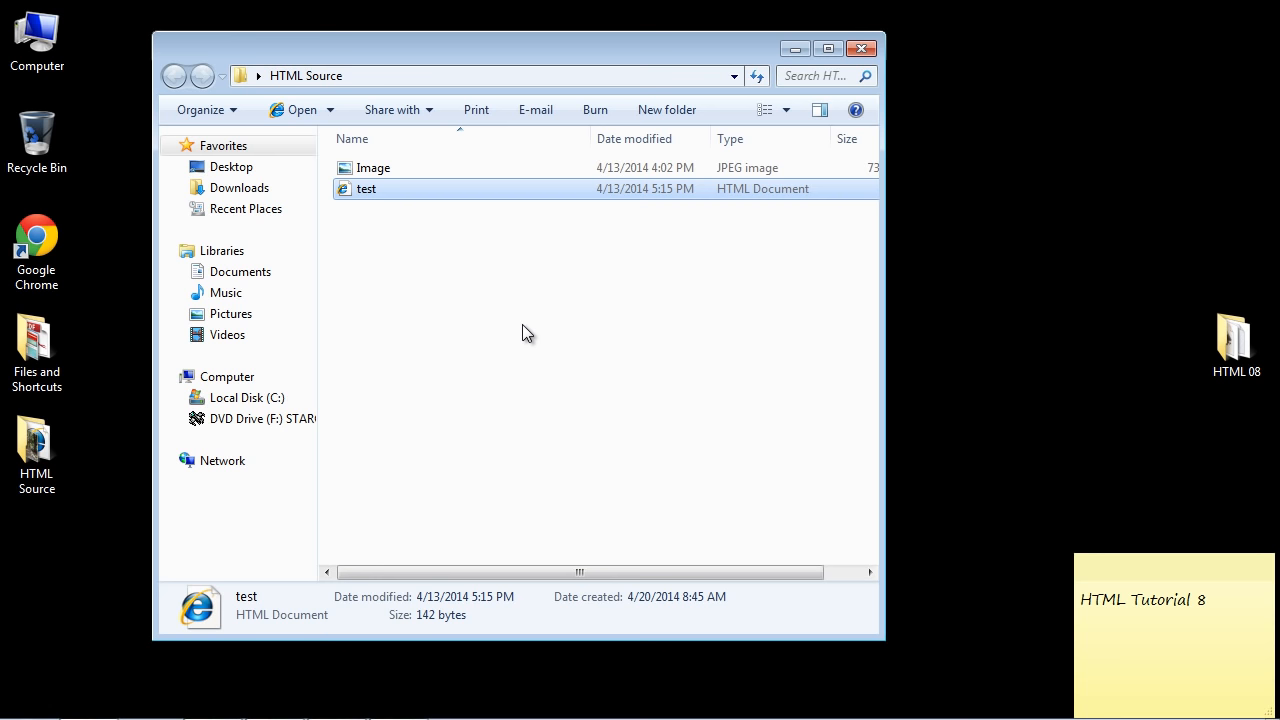
pyautogui.doubleClick(373, 167)
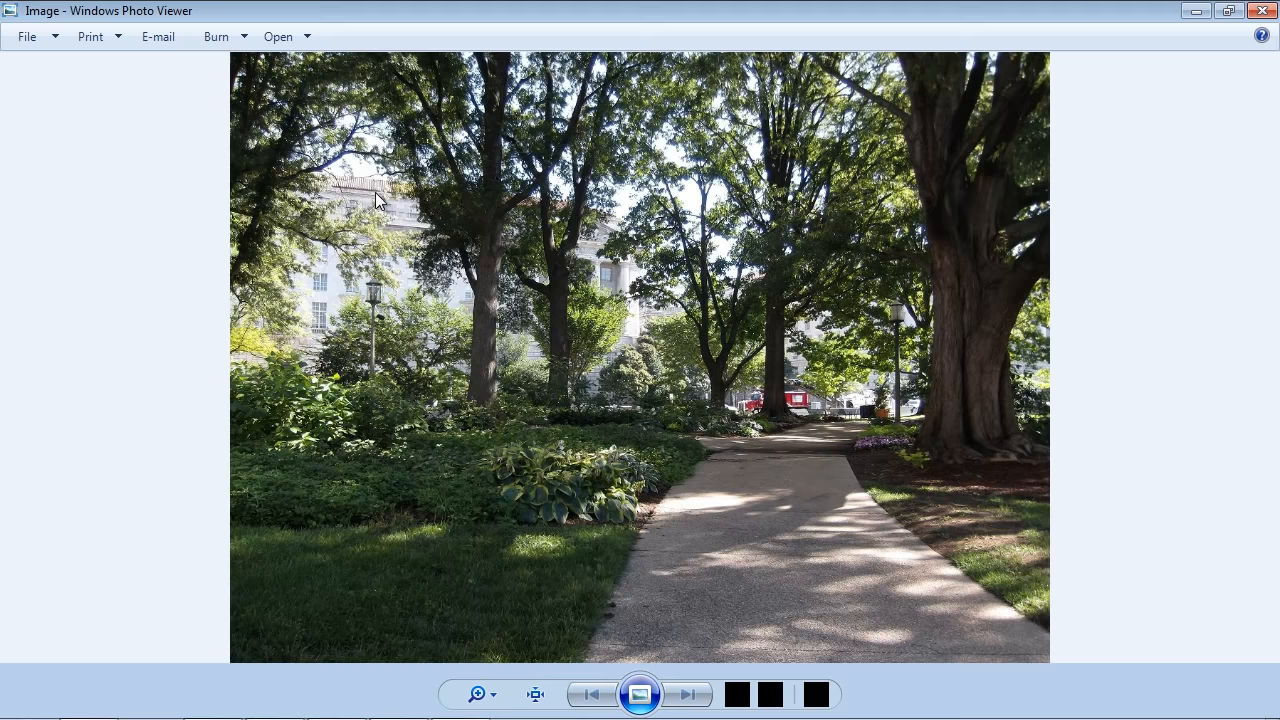
# View the test page in Internet Explorer, then list the programs that can open test.
pyautogui.rightClick(365, 188)
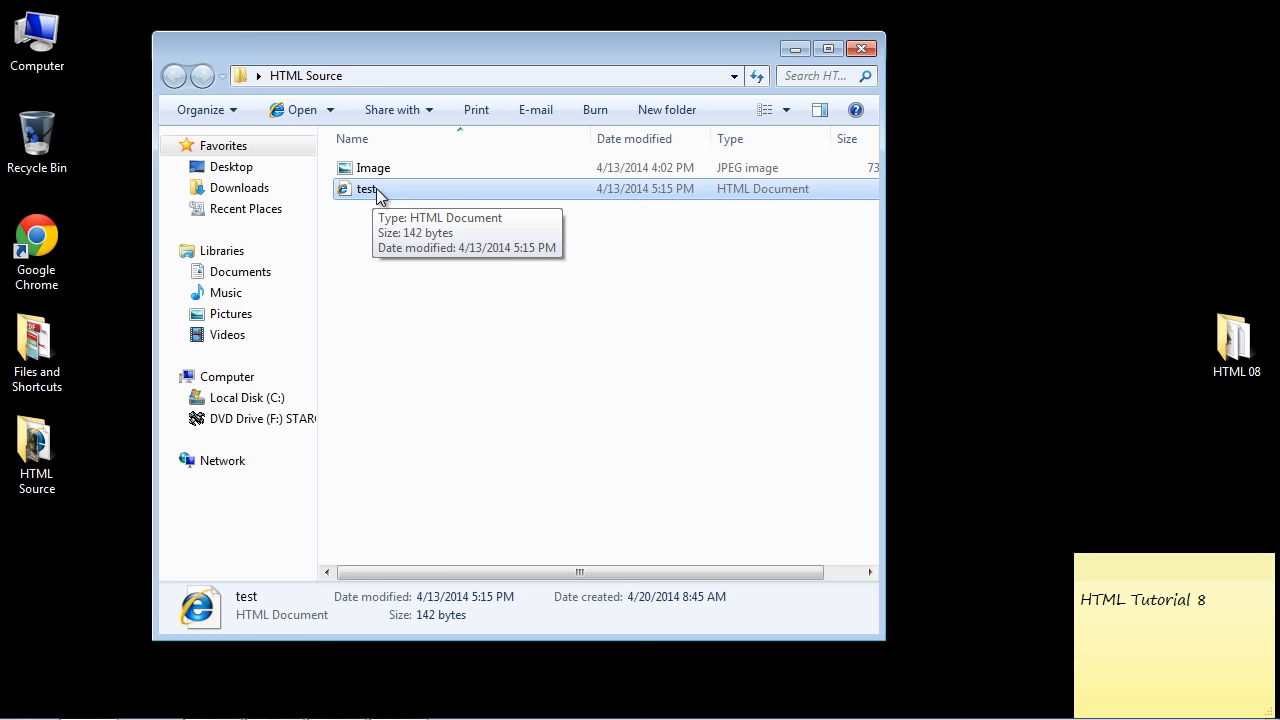
pyautogui.doubleClick(368, 189)
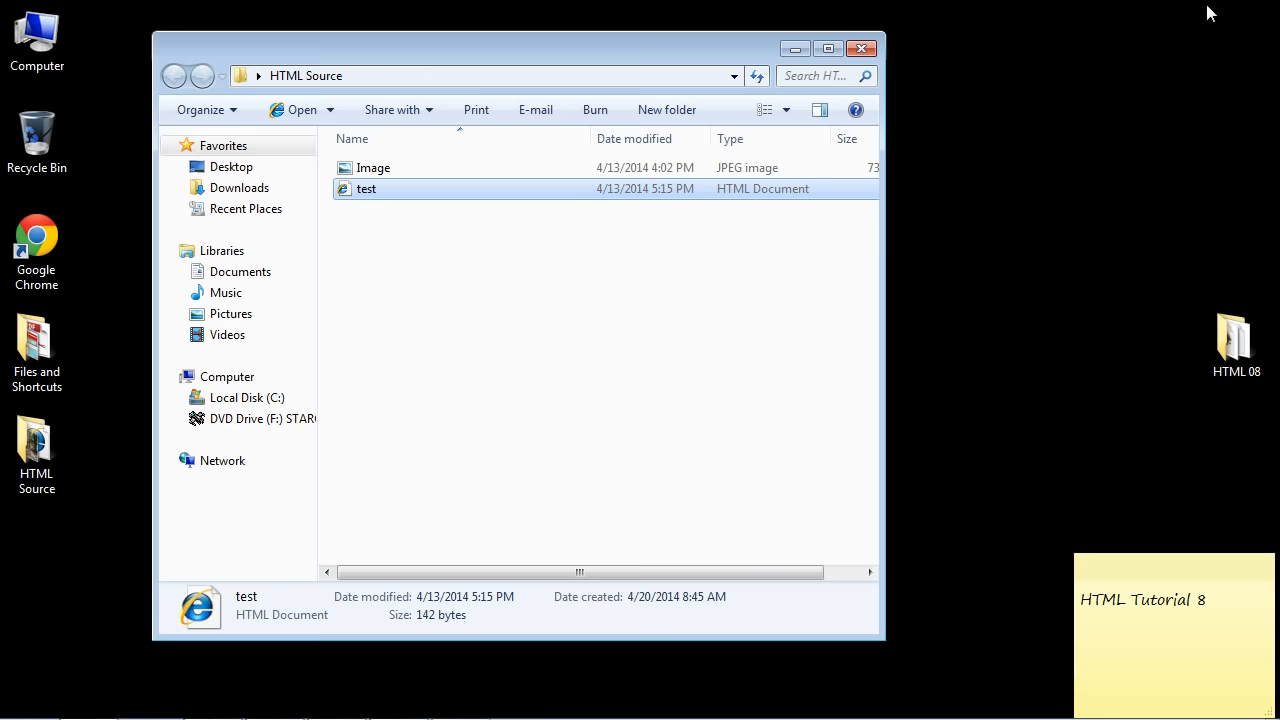
pyautogui.rightClick(366, 188)
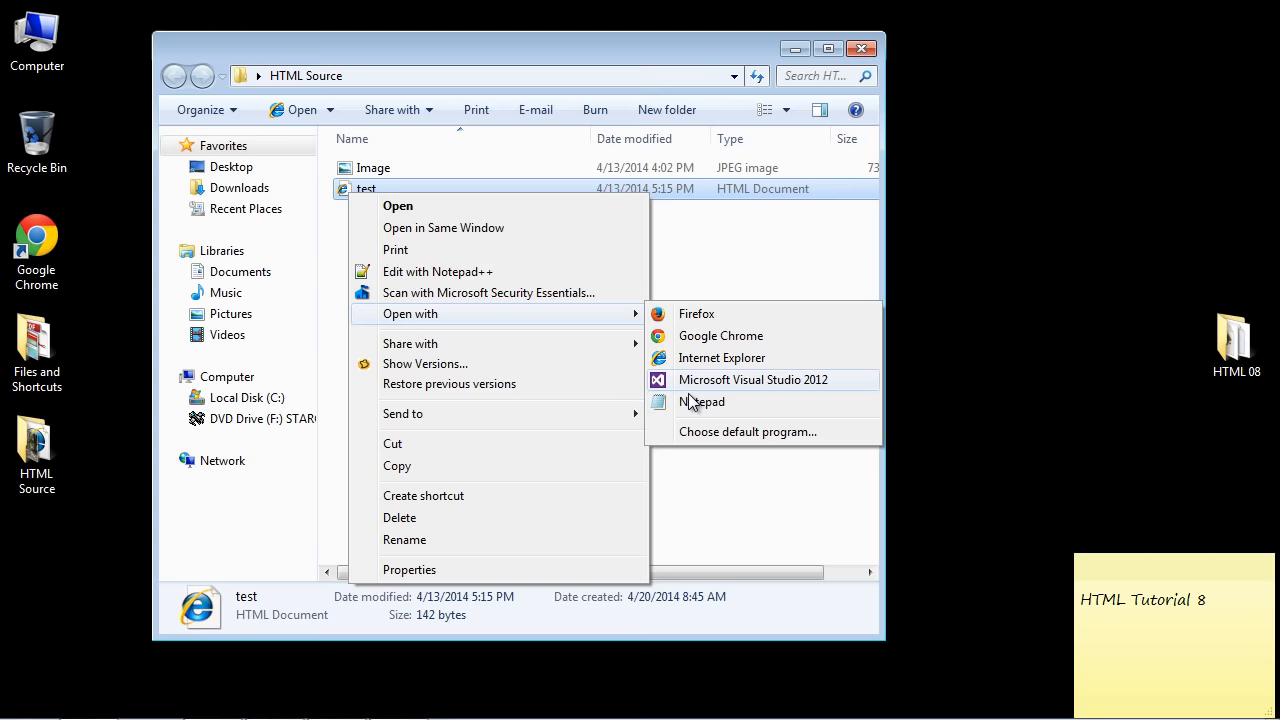
# Open test in Notepad and add width="200" to the img tag.
pyautogui.click(703, 401)
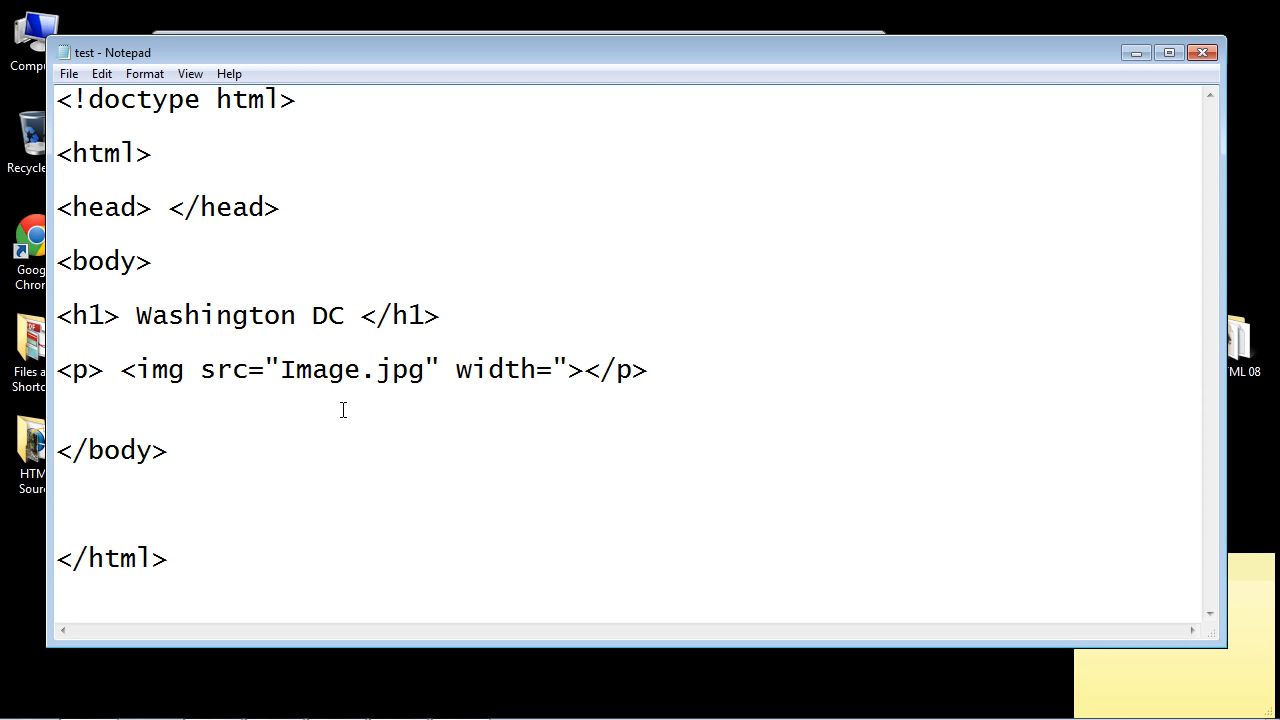
pyautogui.write('200"')
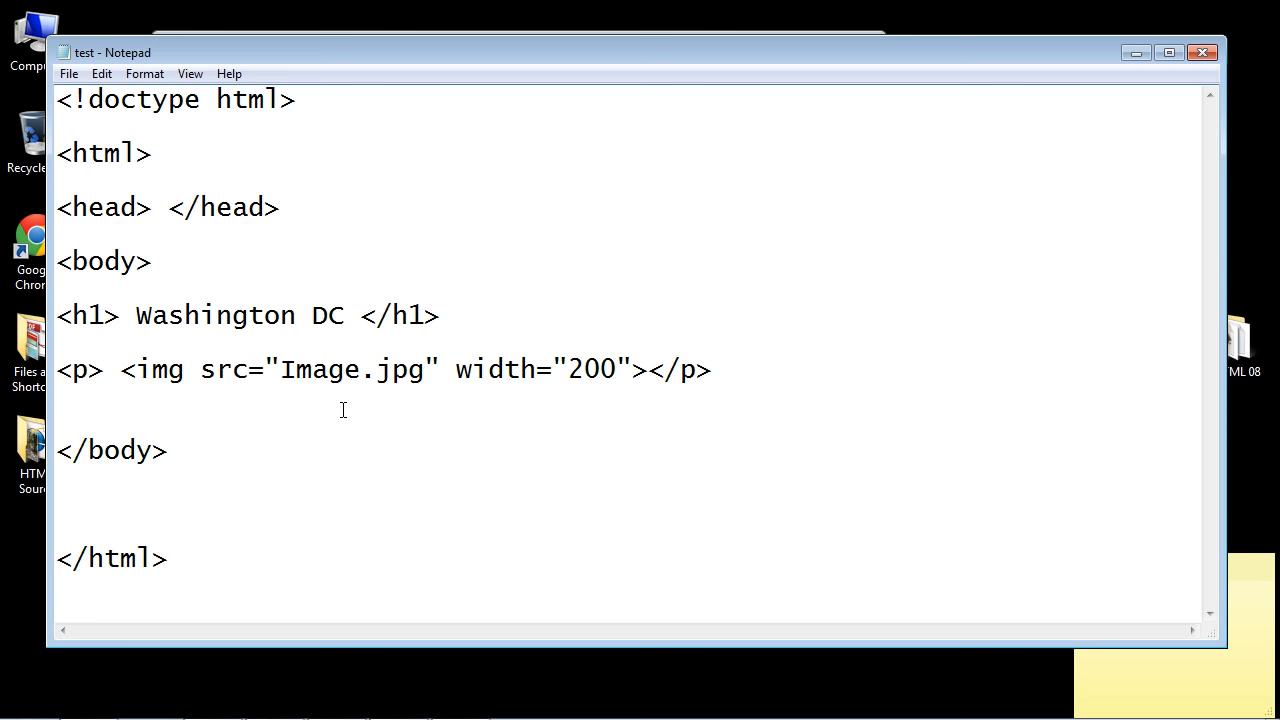
pyautogui.write('width="200"')
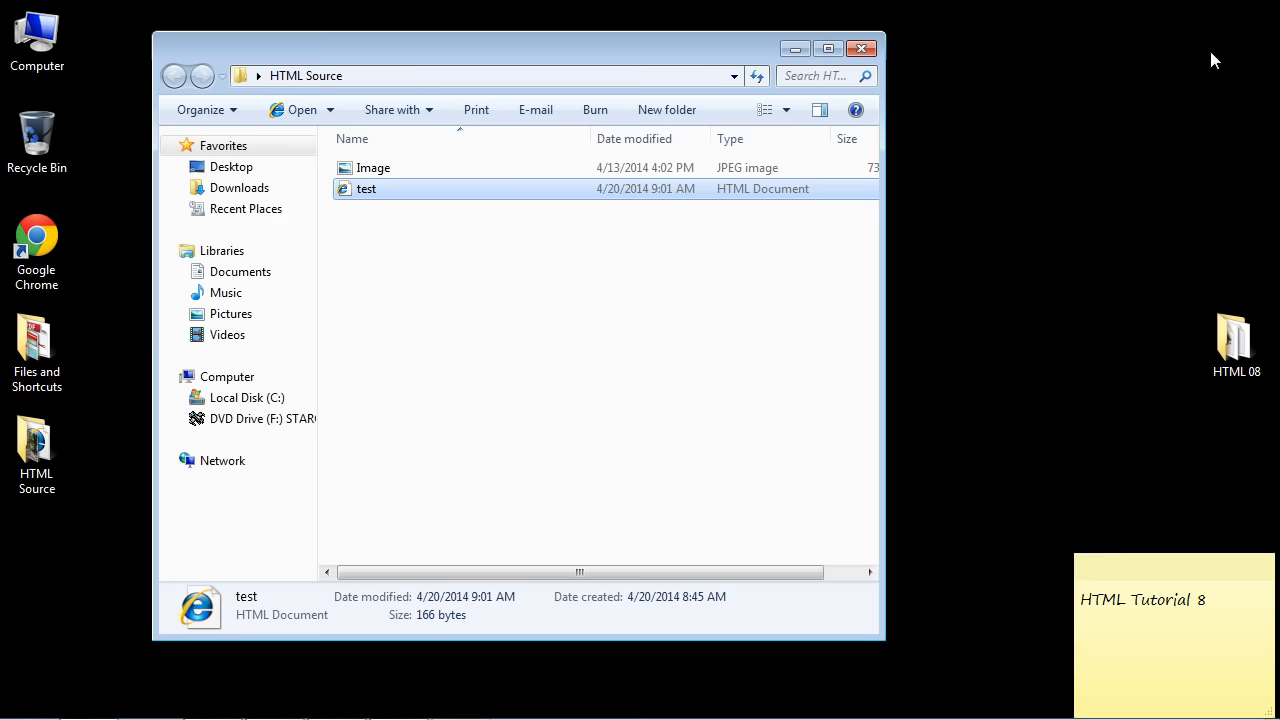
# Reopen test to see the Washington DC page with the photo shrunk.
pyautogui.doubleClick(366, 188)
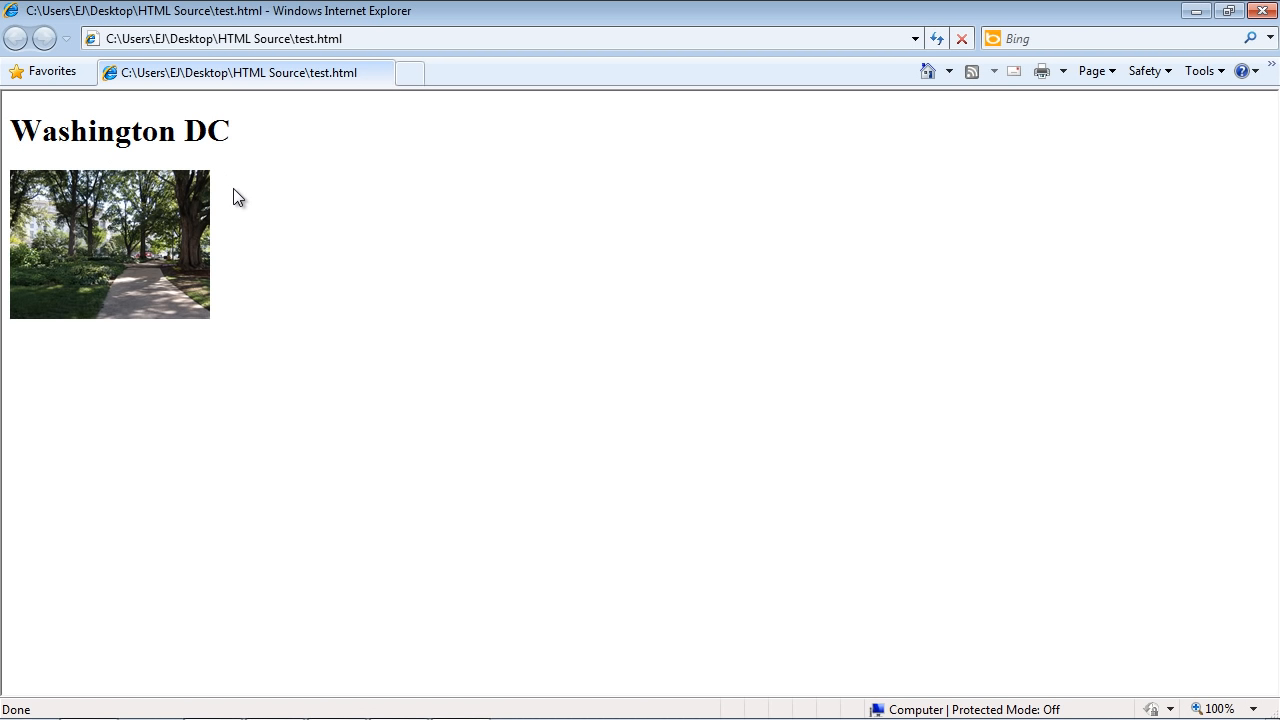
pyautogui.moveTo(311, 310)
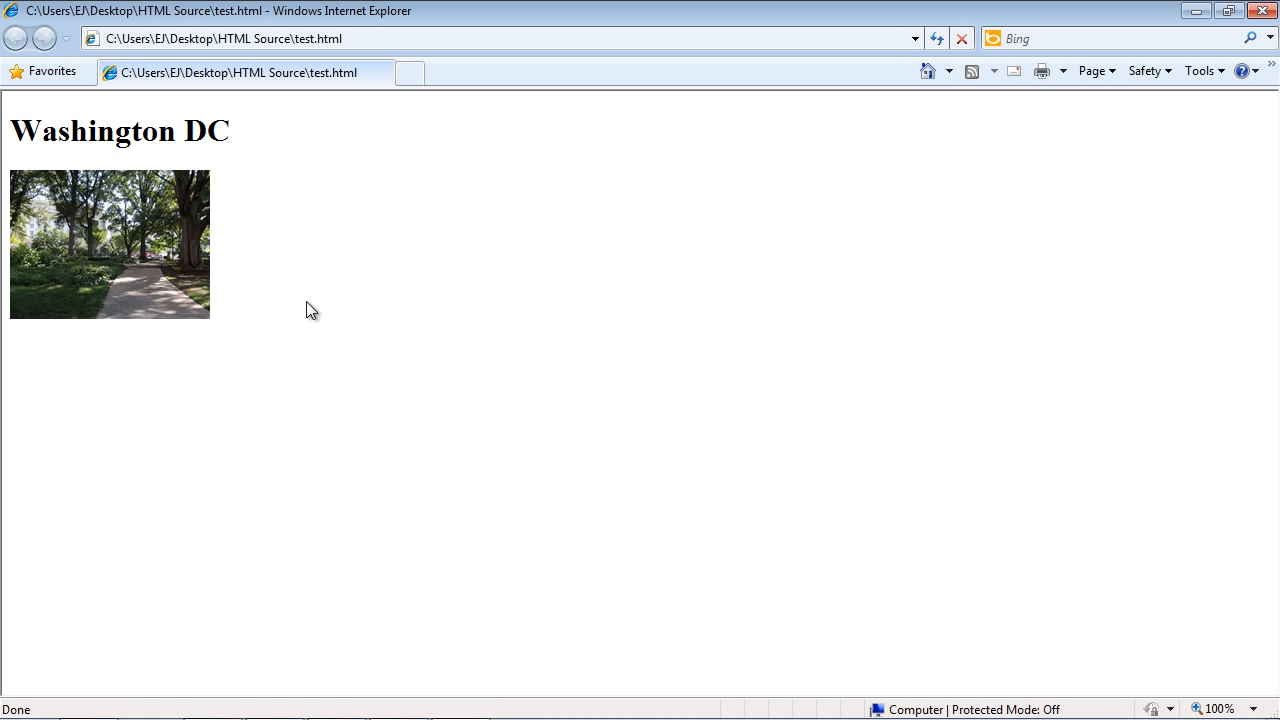
pyautogui.moveTo(461, 409)
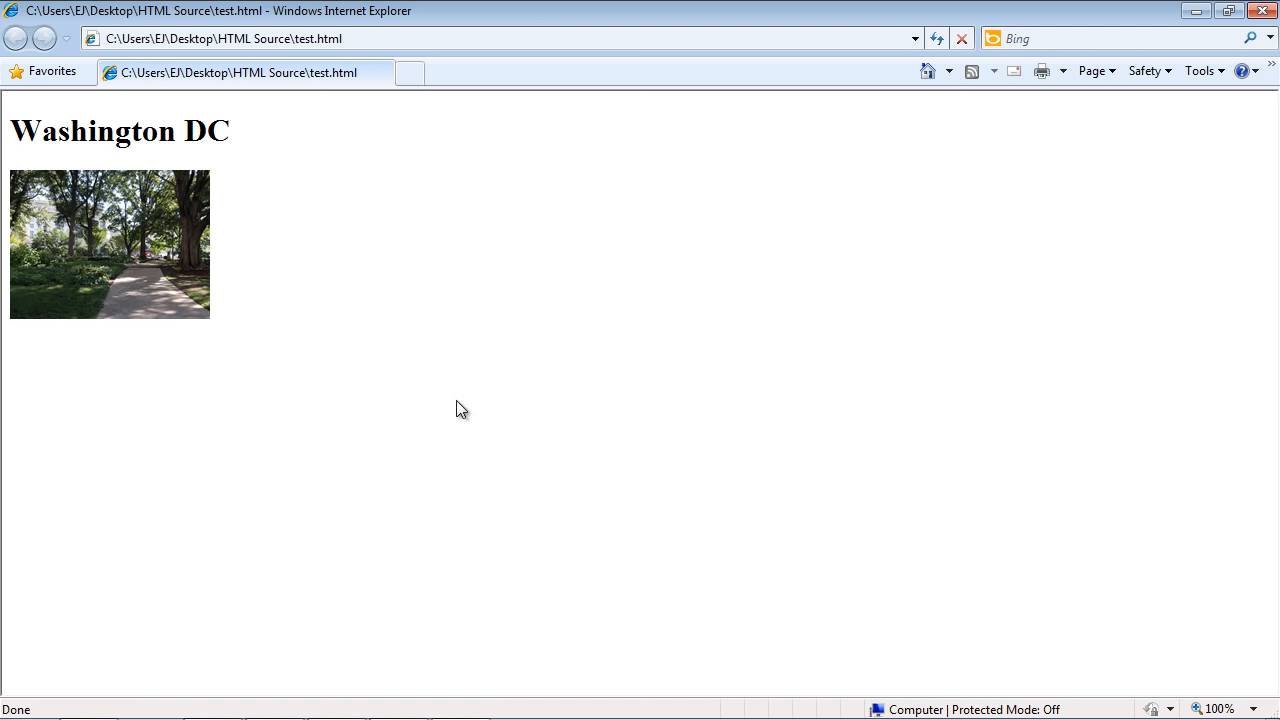
# Restore Internet Explorer to a smaller window overlapping File Explorer.
pyautogui.click(1212, 11)
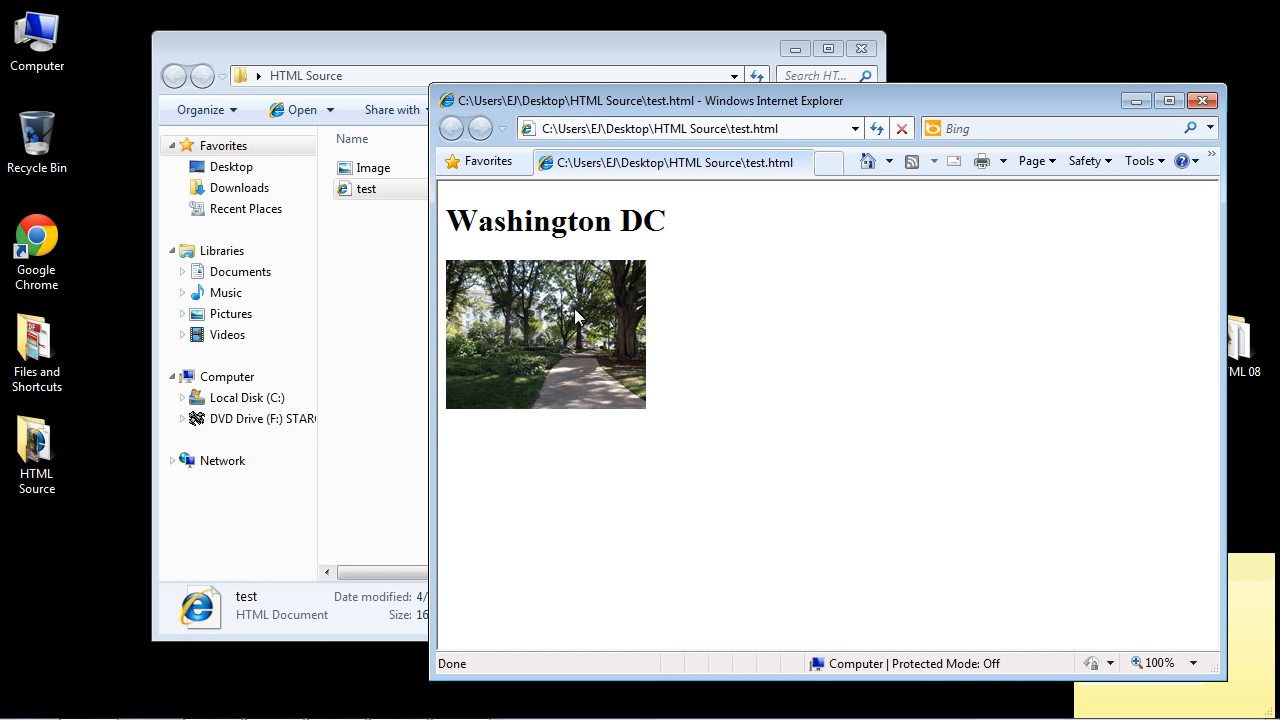
pyautogui.moveTo(605, 318)
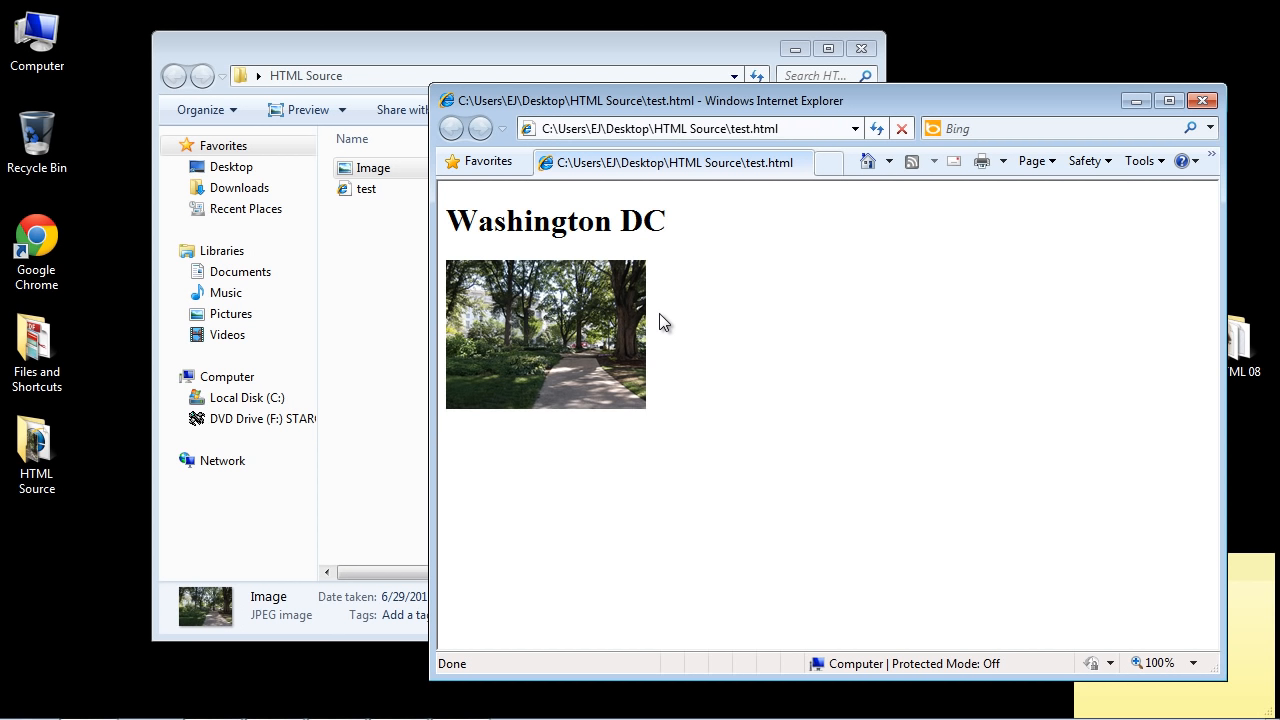
pyautogui.moveTo(578, 352)
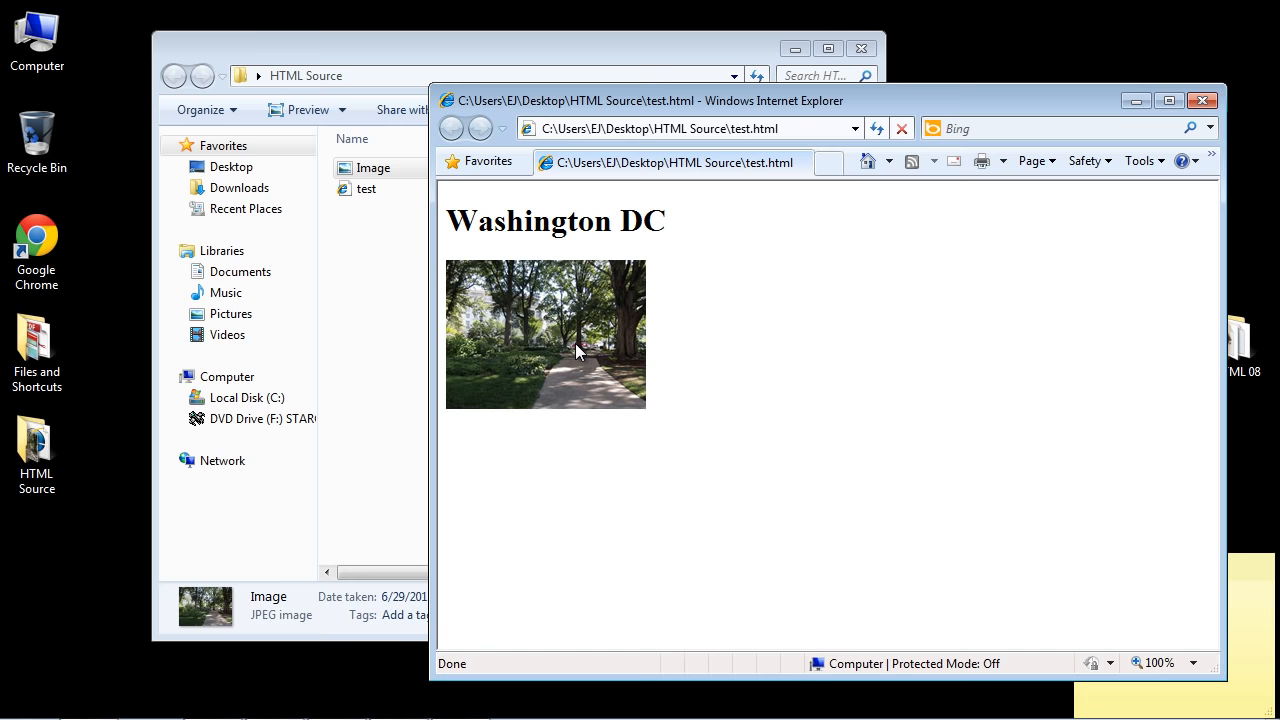
# Open Image in Paint and bring up its resize settings at 100 percent.
pyautogui.rightClick(372, 167)
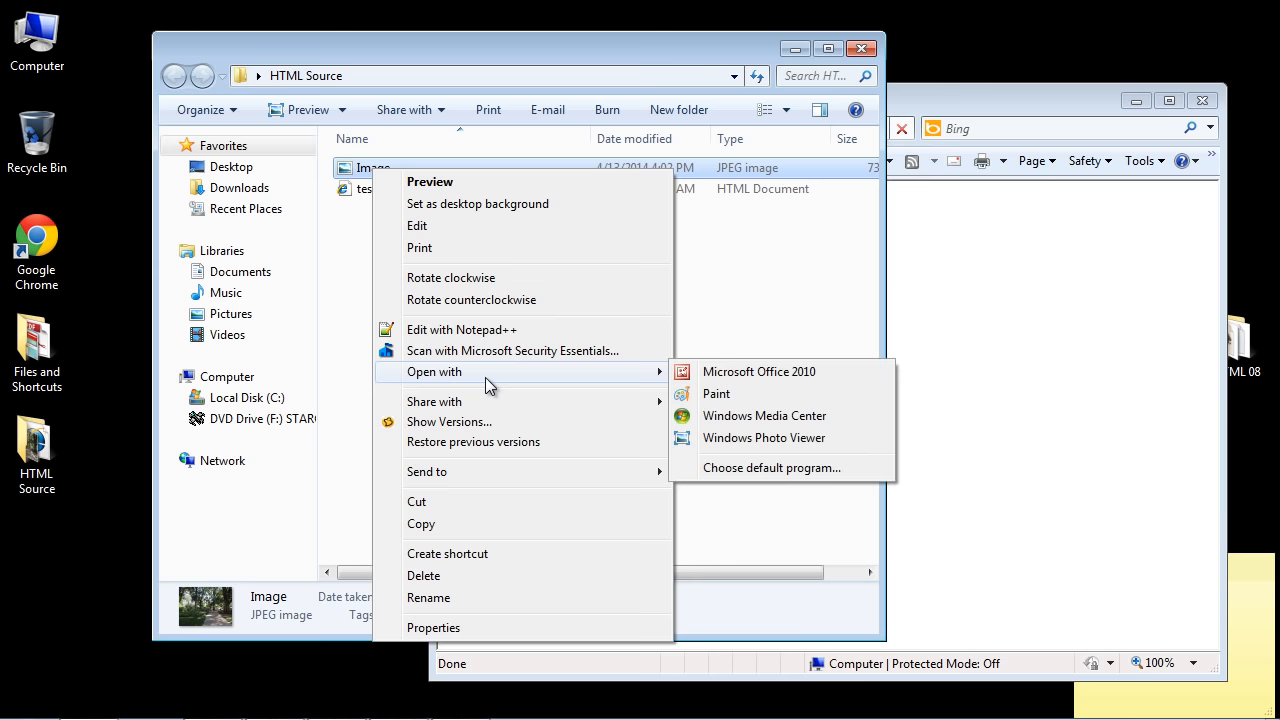
pyautogui.click(716, 393)
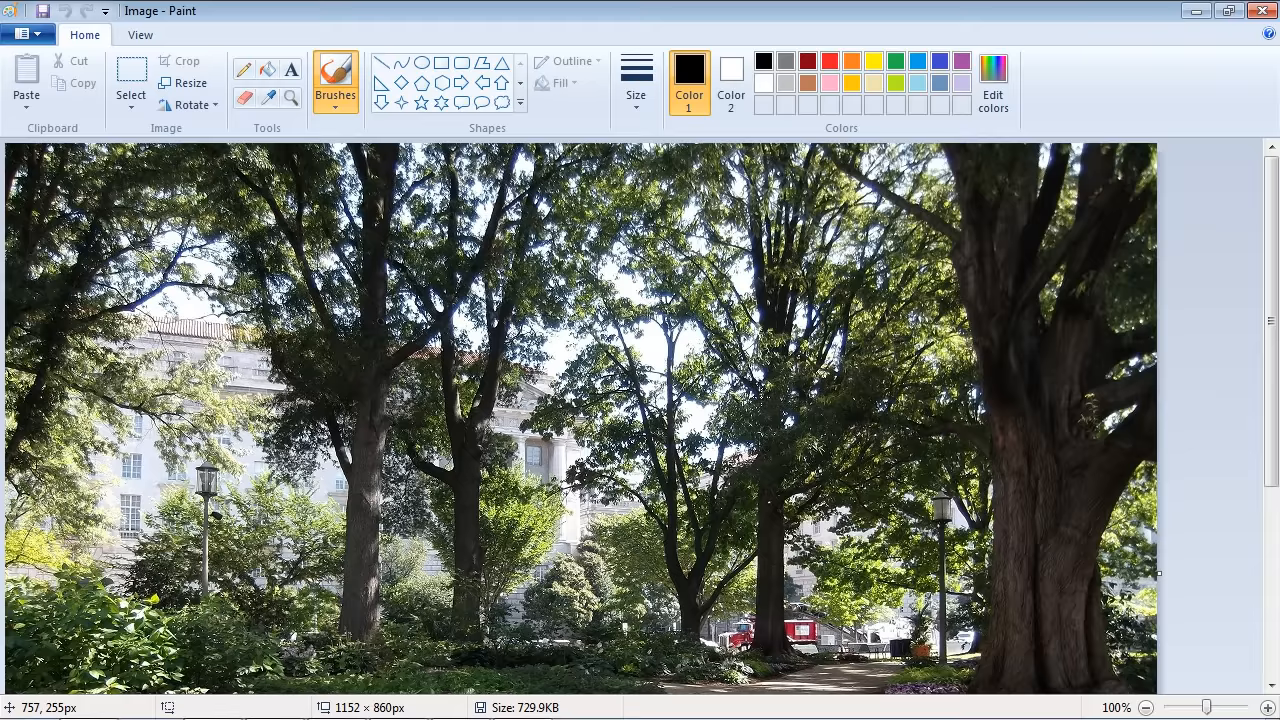
pyautogui.click(189, 83)
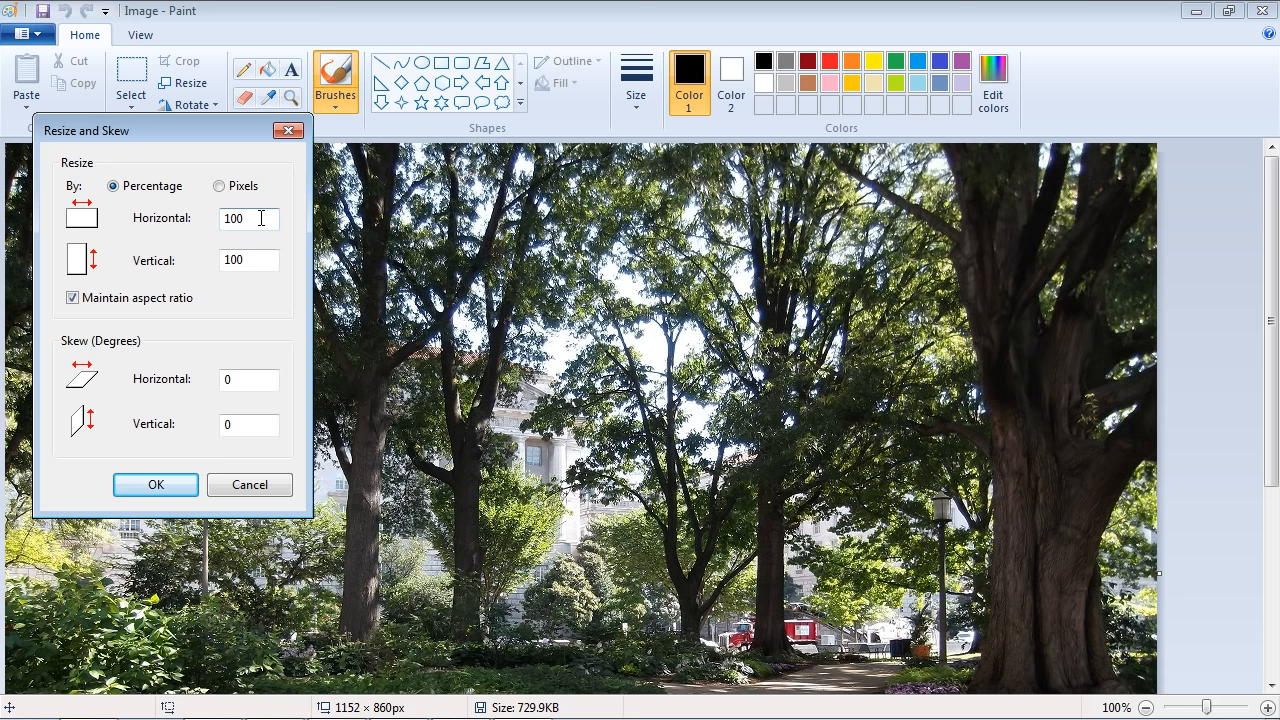